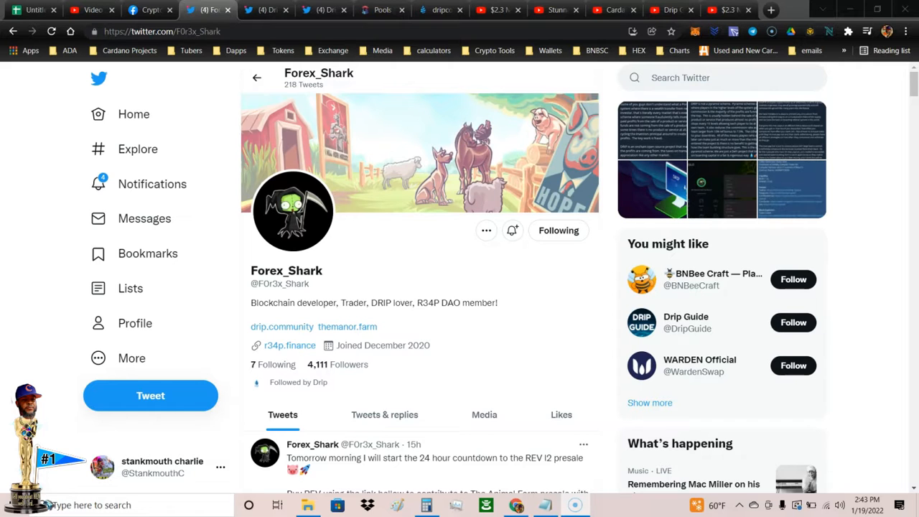
Switch from the Forex_Shark Twitter profile to the Crypto Charlie's Gang Facebook group
left_click(151, 10)
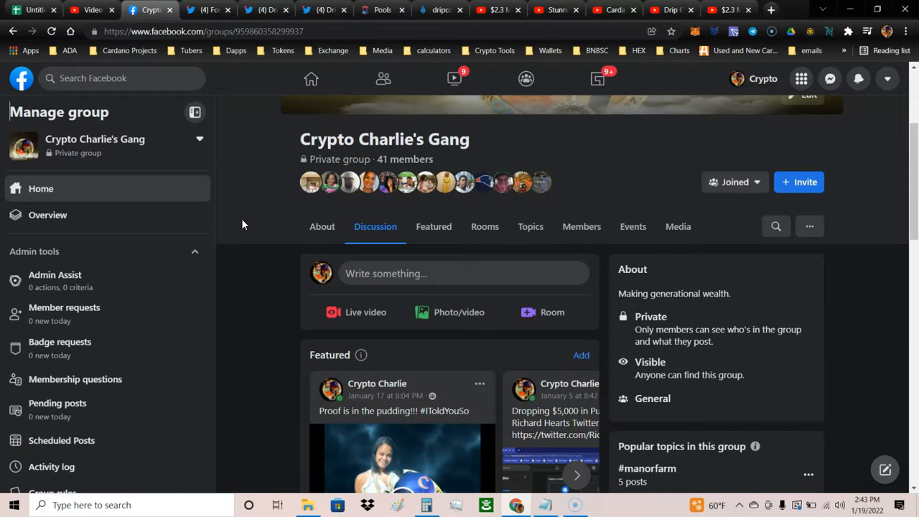
mouse_move(227, 328)
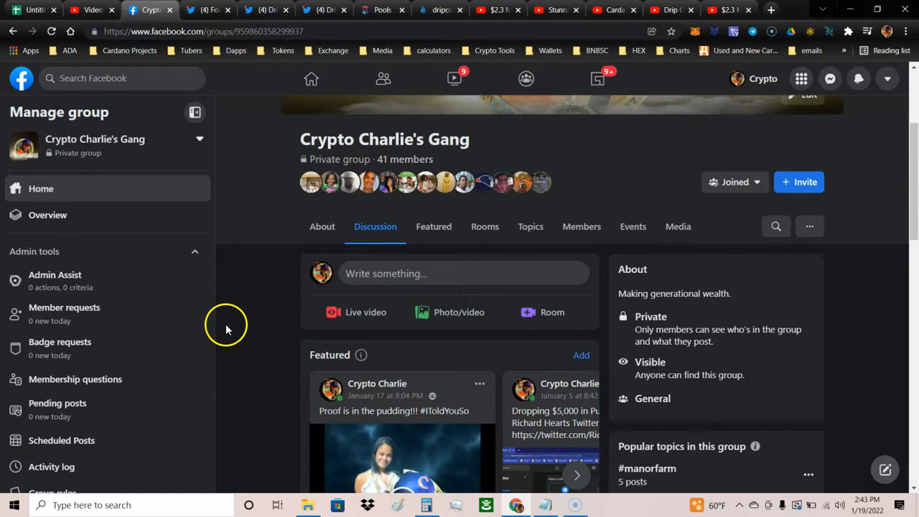
mouse_move(235, 171)
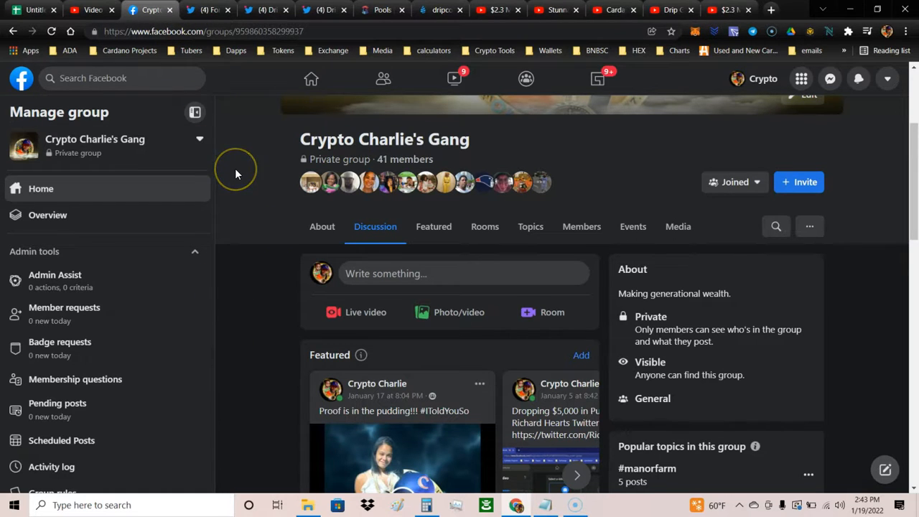
mouse_move(92, 10)
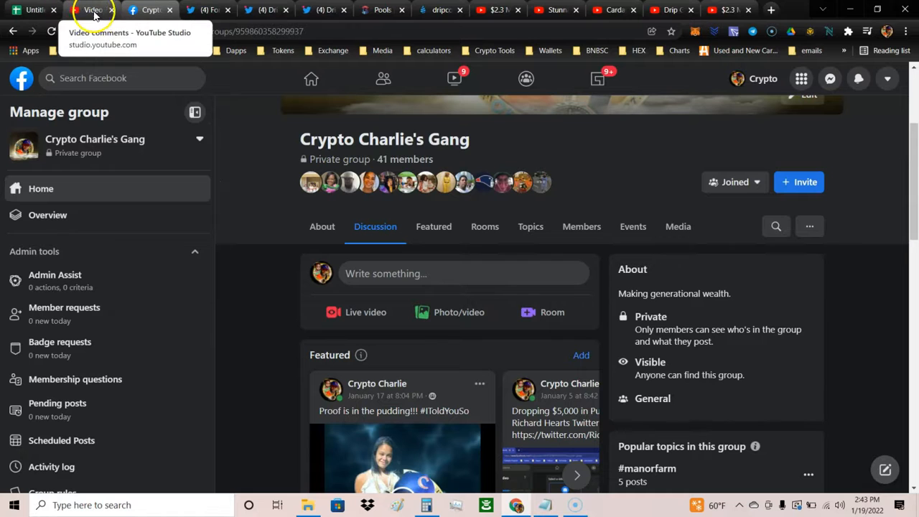
Bring up YouTube Studio's comments for the $2.3 million Drip Farm update video
left_click(92, 9)
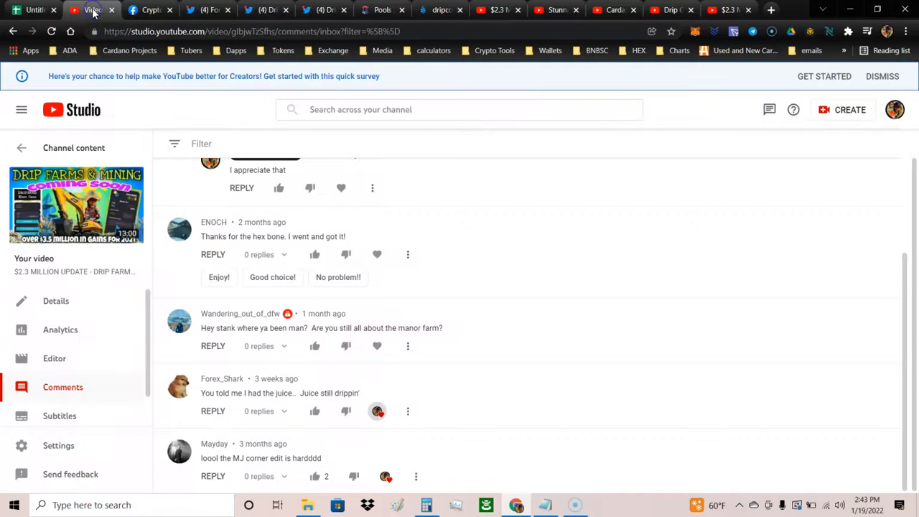
mouse_move(639, 196)
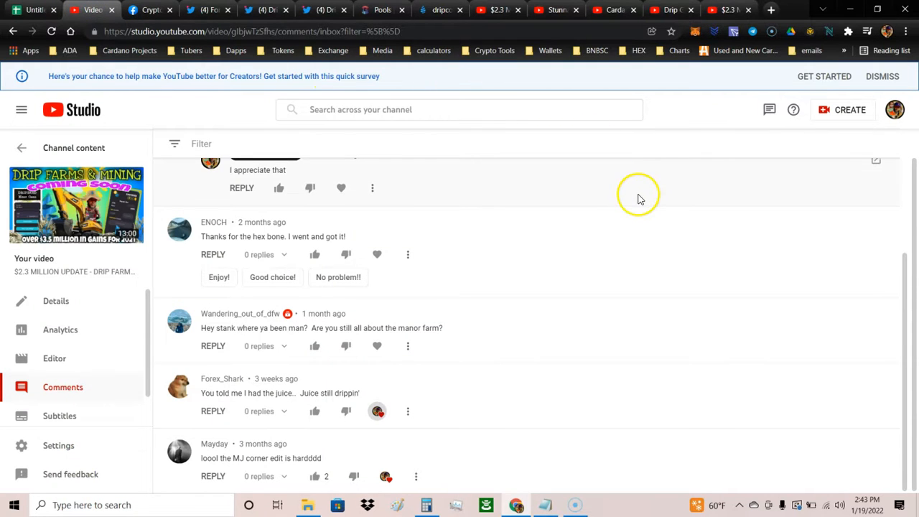
mouse_move(729, 294)
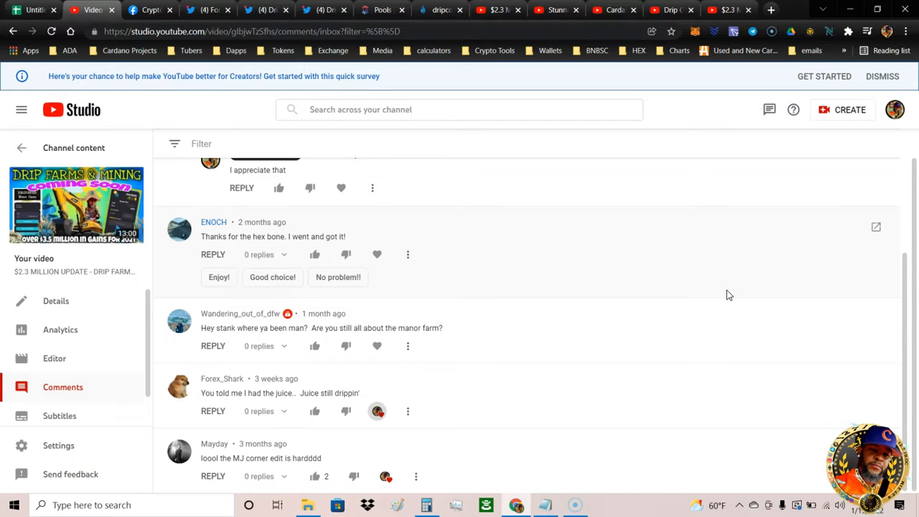
mouse_move(614, 93)
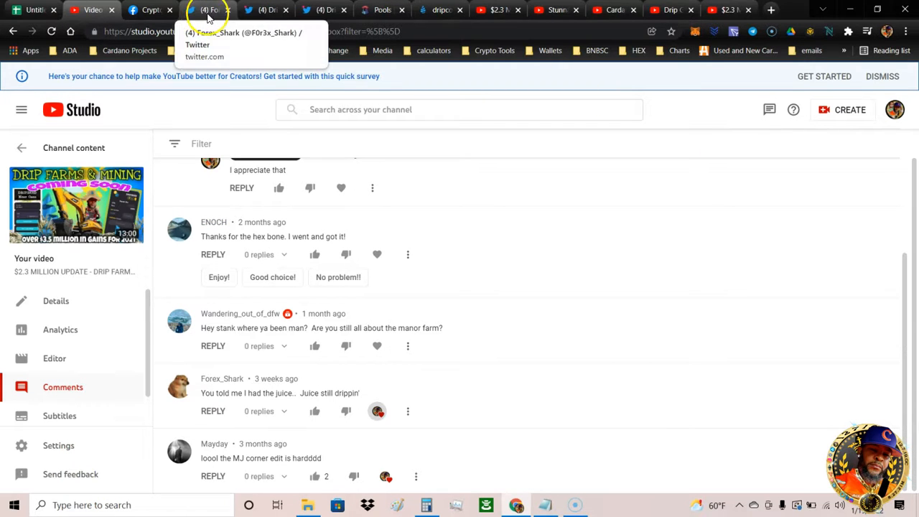
Switch to the Forex_Shark Twitter profile with its REV presale tweets
left_click(208, 10)
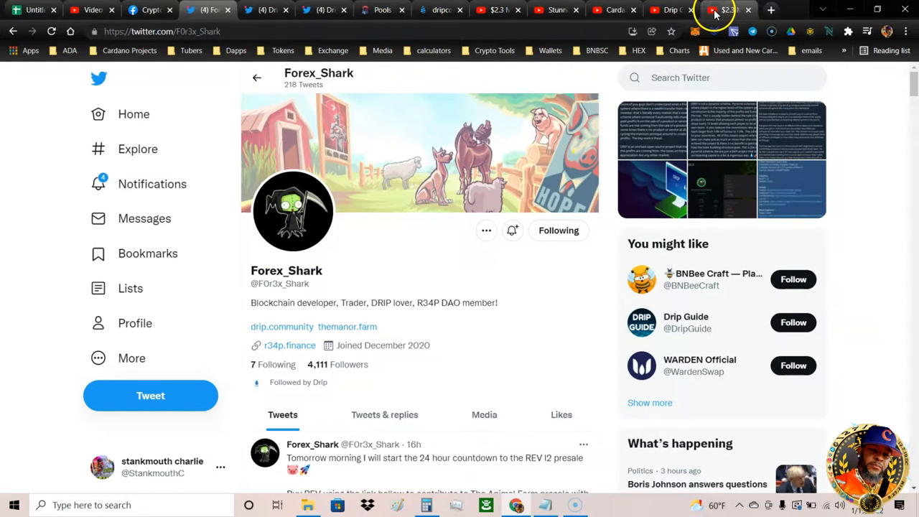
Switch to the Drip Guide YouTube channel page
left_click(670, 9)
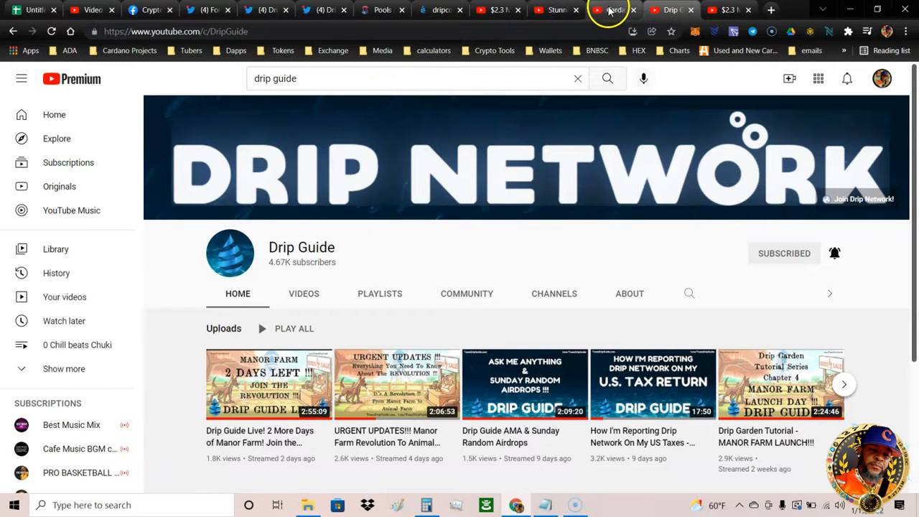
Switch to the 'Cardano DEX live in 48hrs!' Sundae Tokens video
left_click(610, 10)
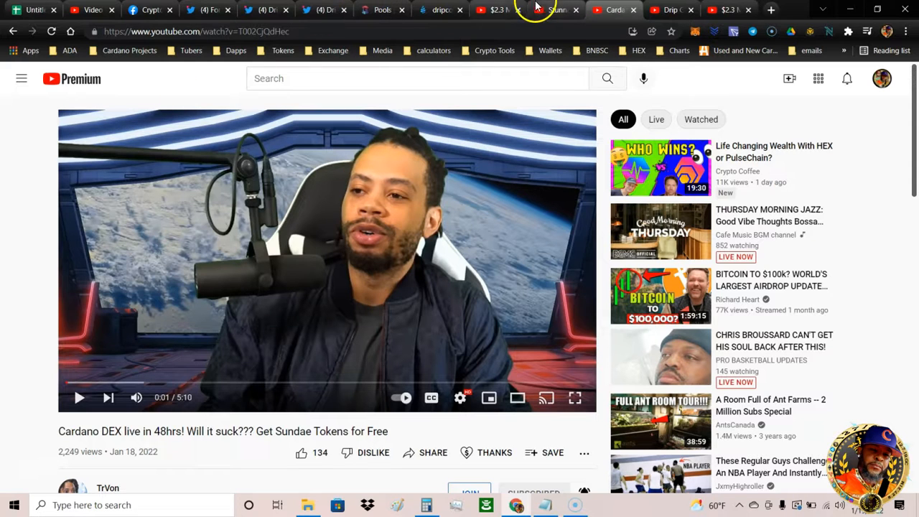
mouse_move(557, 10)
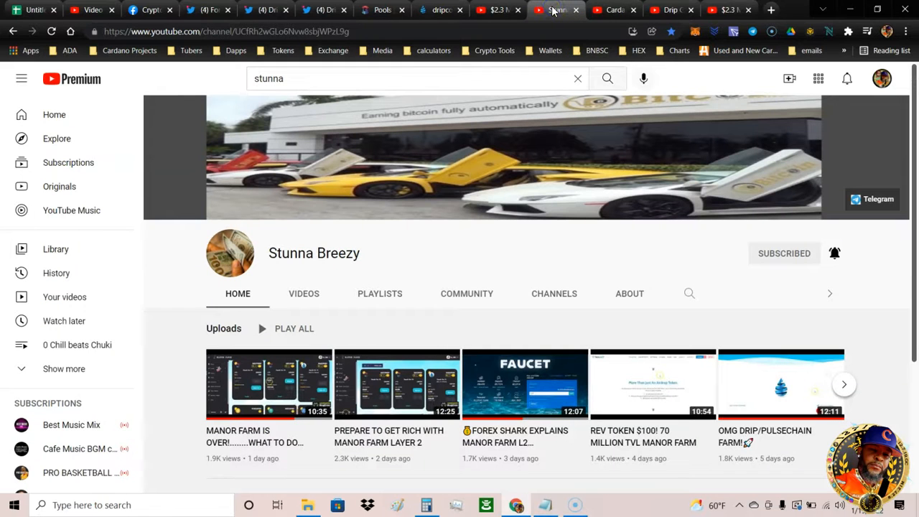
mouse_move(377, 165)
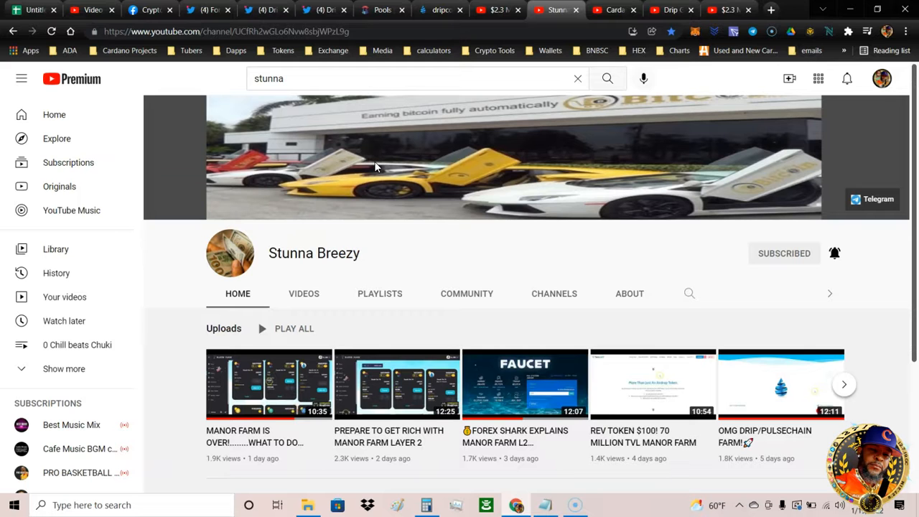
mouse_move(489, 22)
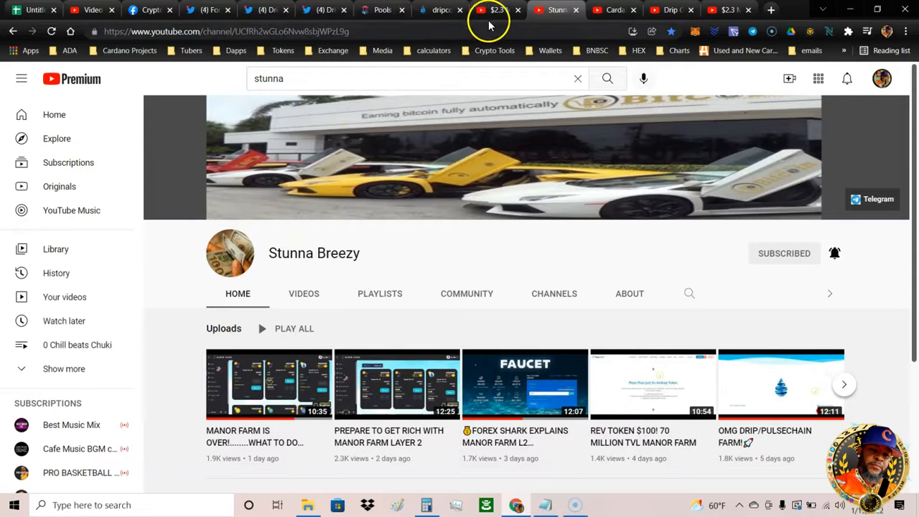
Switch to the '$2.3 MILLION UPDATE - DRIP FARMS & MINING PLATFORM' video
left_click(492, 10)
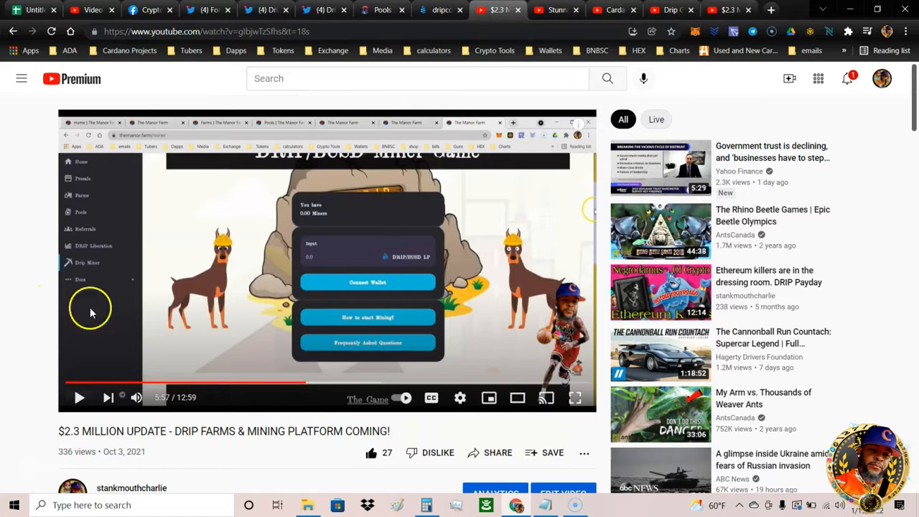
mouse_move(242, 420)
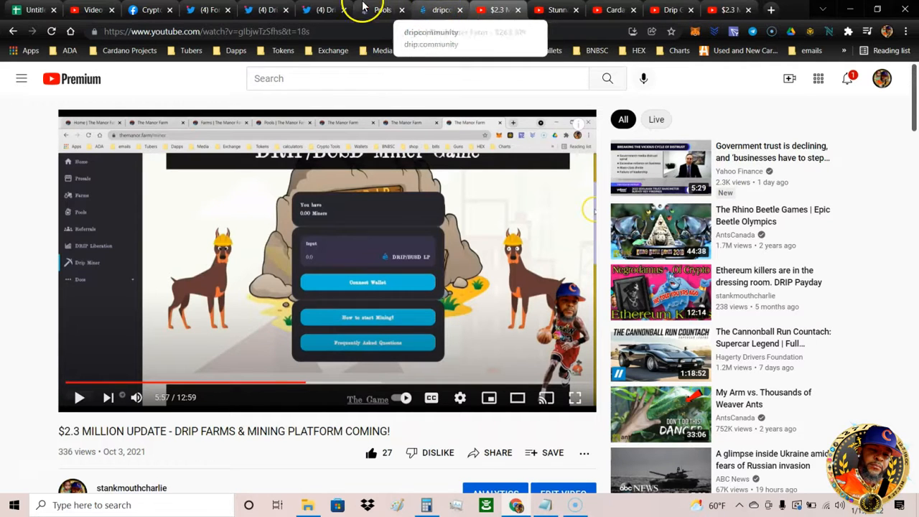
Glance at the Drip Twitter profile, then return to Forex_Shark's profile
left_click(323, 10)
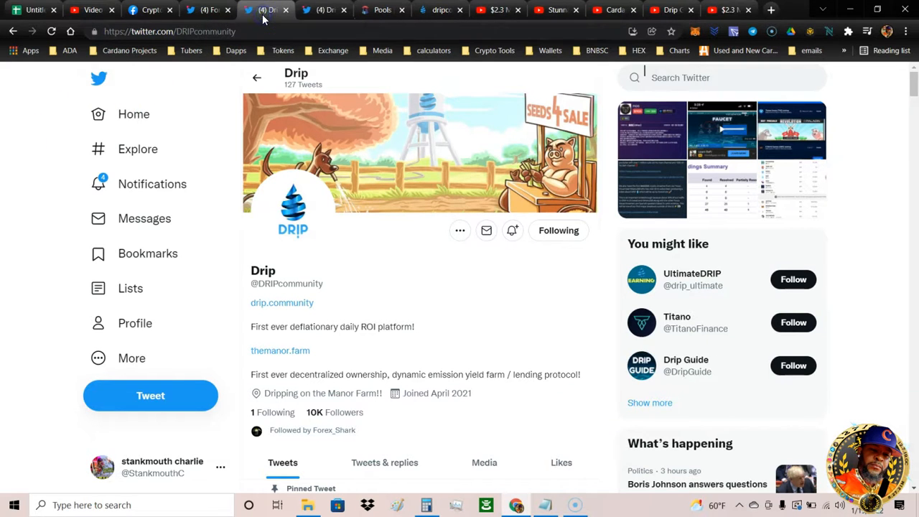
left_click(208, 9)
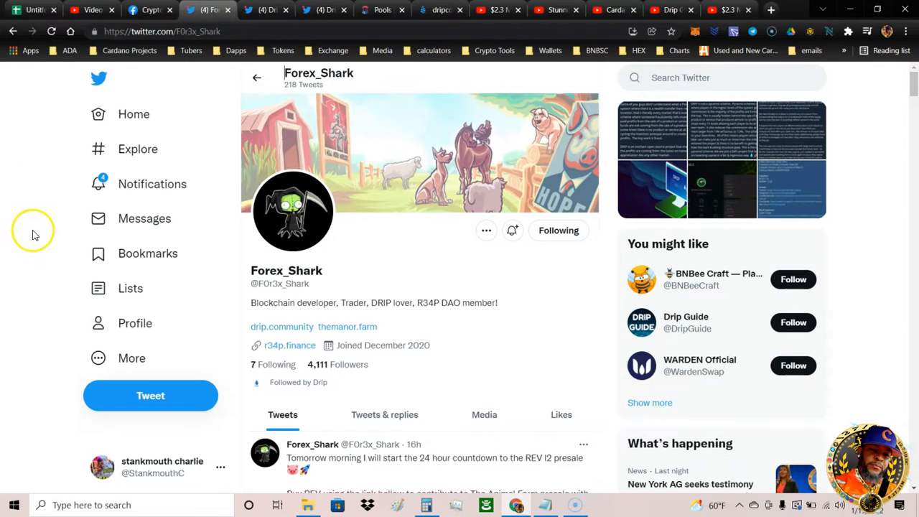
mouse_move(36, 237)
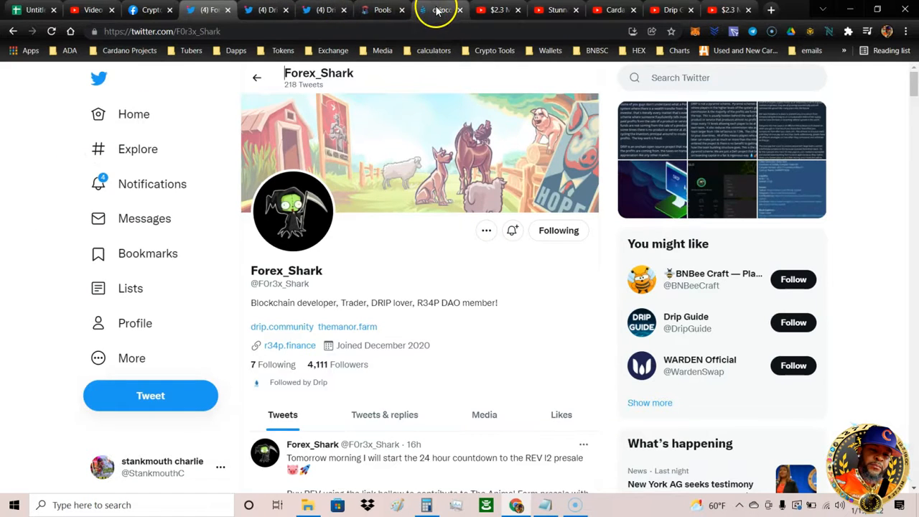
Switch to the drip.community faucet page showing available, deposits and rewards
left_click(441, 9)
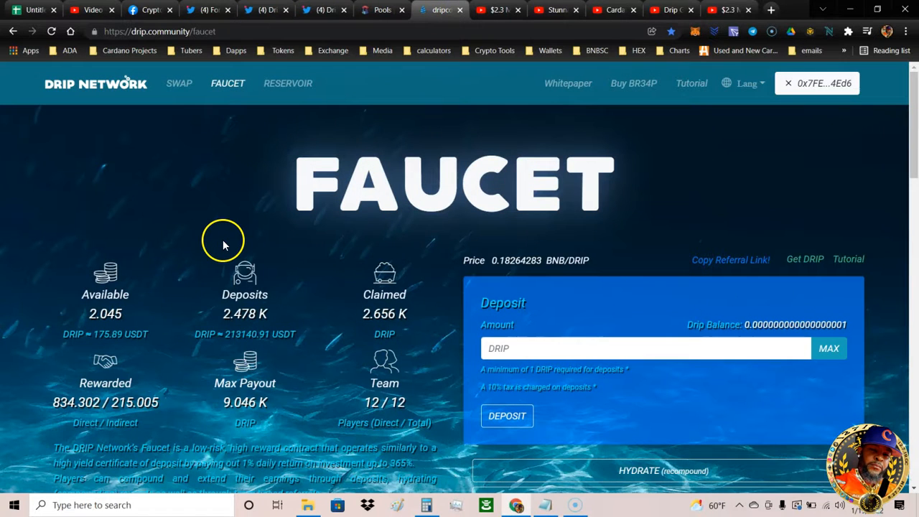
mouse_move(219, 330)
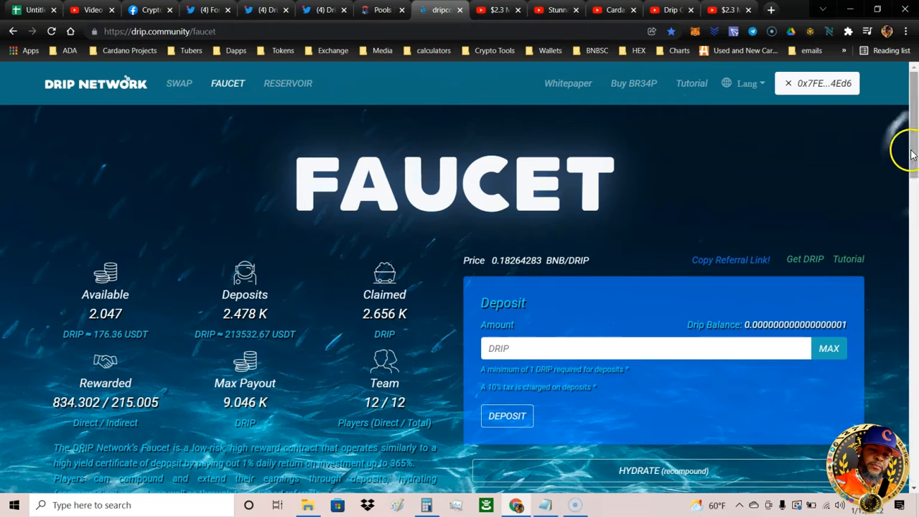
Fill Team Viewer's player field with my own wallet address and select it for copying
scroll("down", 3)
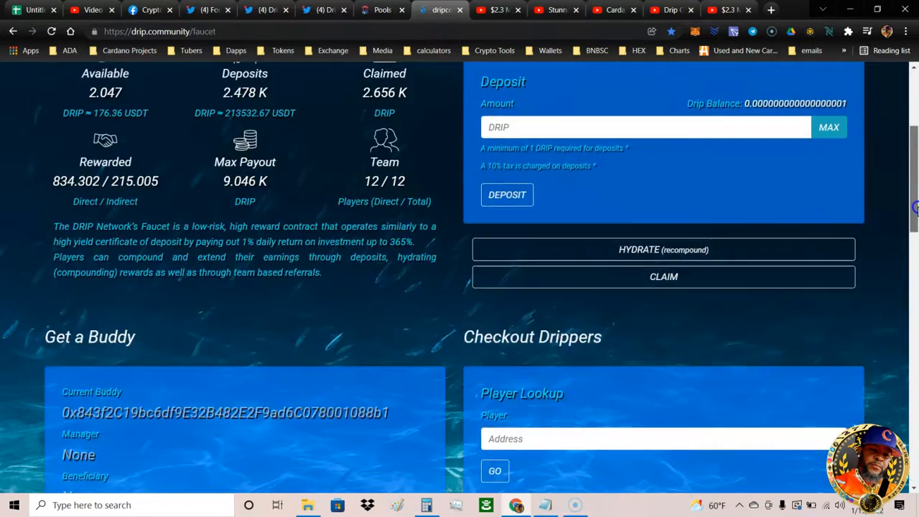
scroll("down", 3)
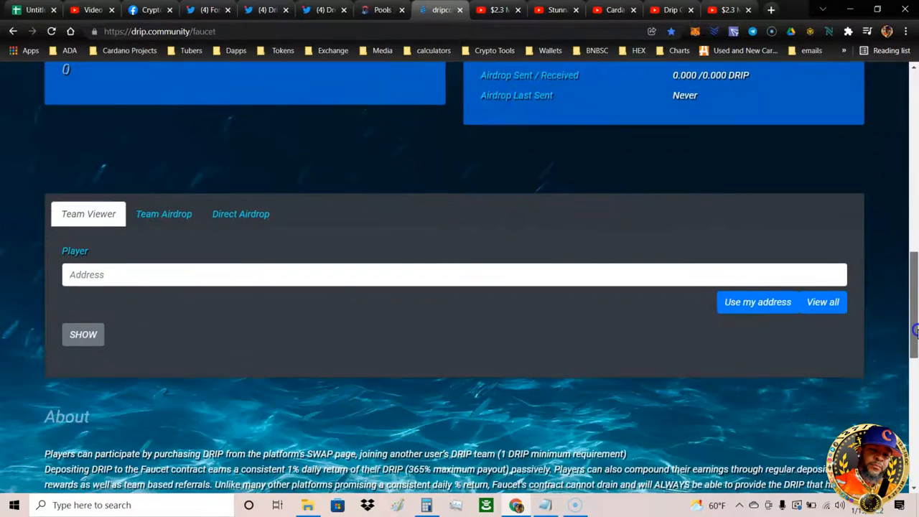
scroll("down", 3)
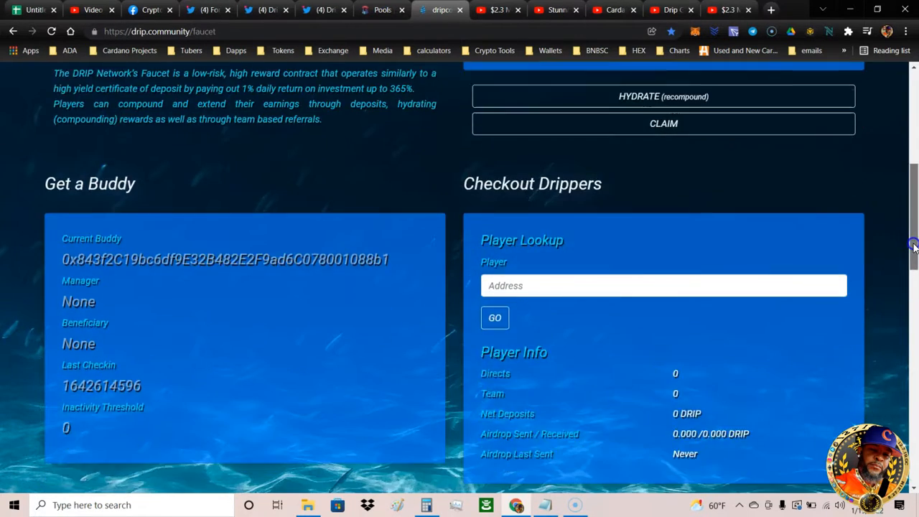
scroll("down", 3)
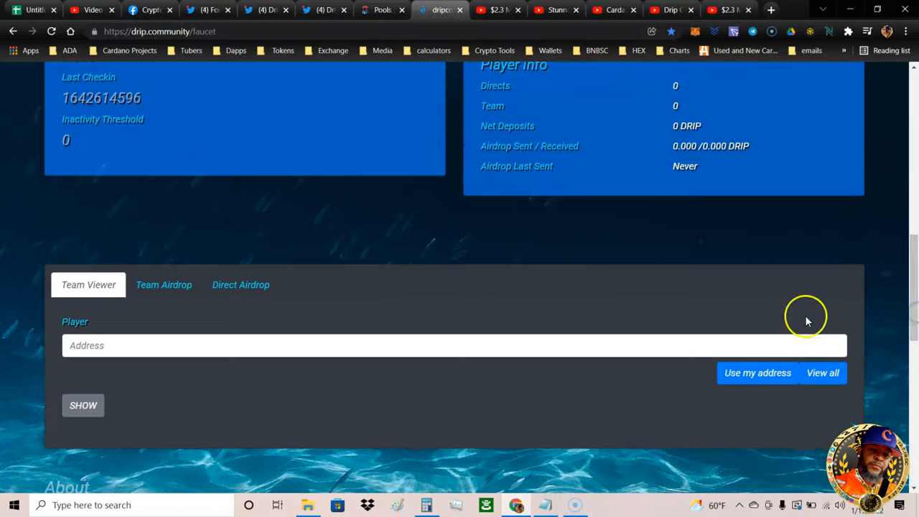
left_click(758, 373)
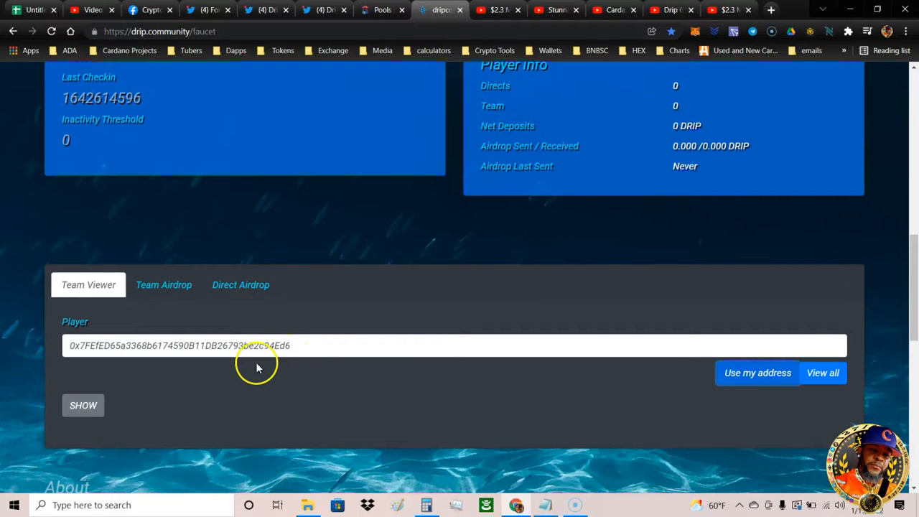
triple_click(179, 345)
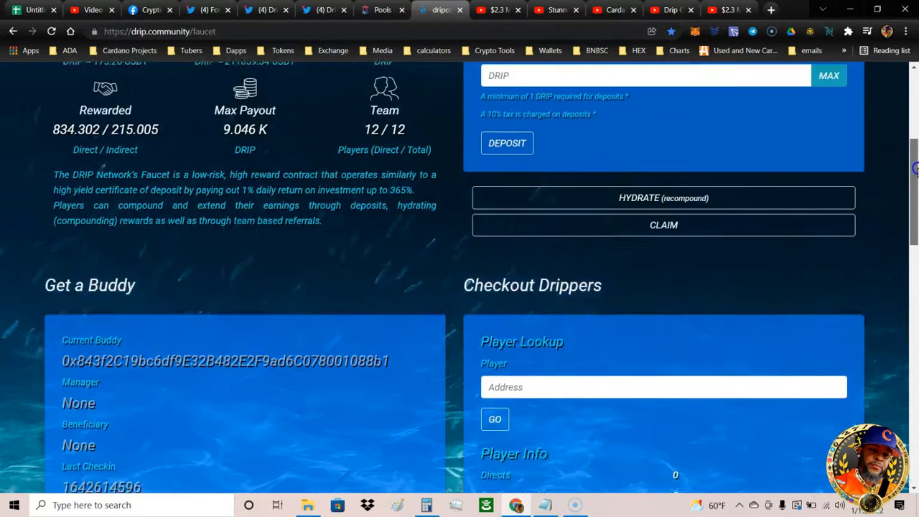
Paste the wallet address into Player Lookup and run the faucet stats lookup
scroll("down", 3)
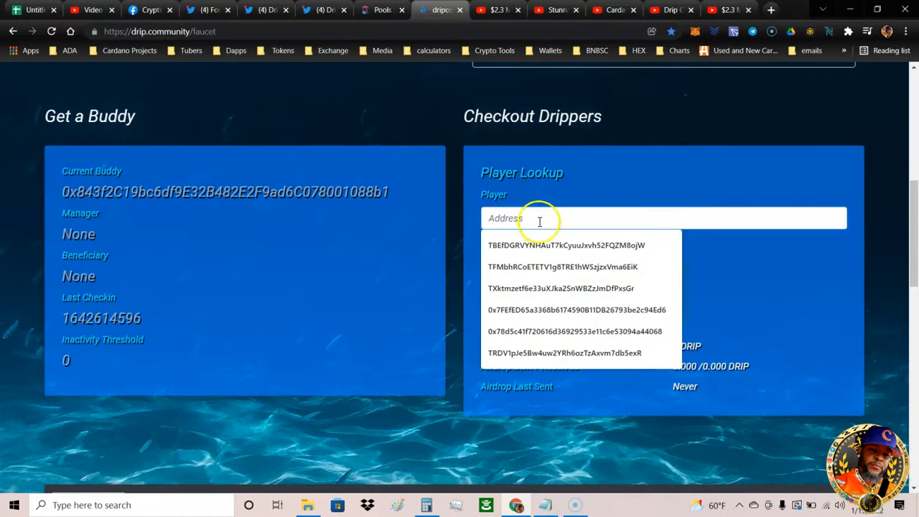
right_click(539, 219)
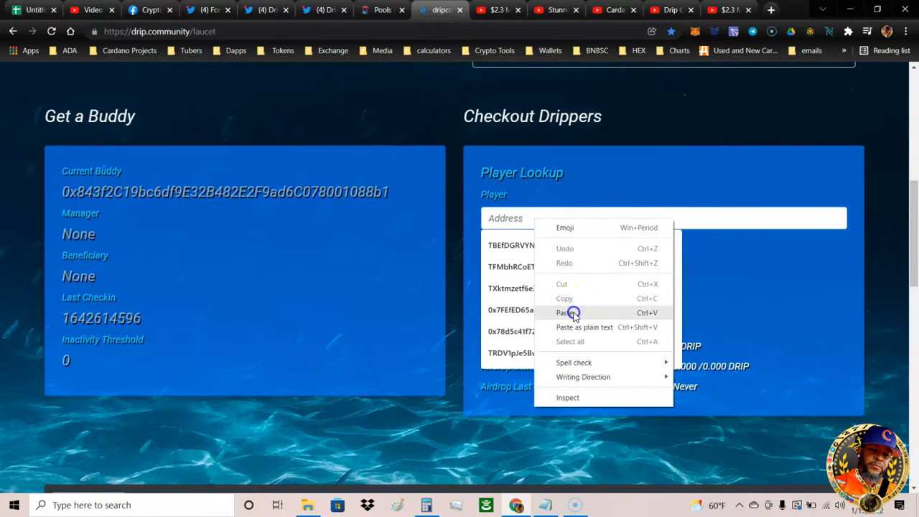
left_click(562, 313)
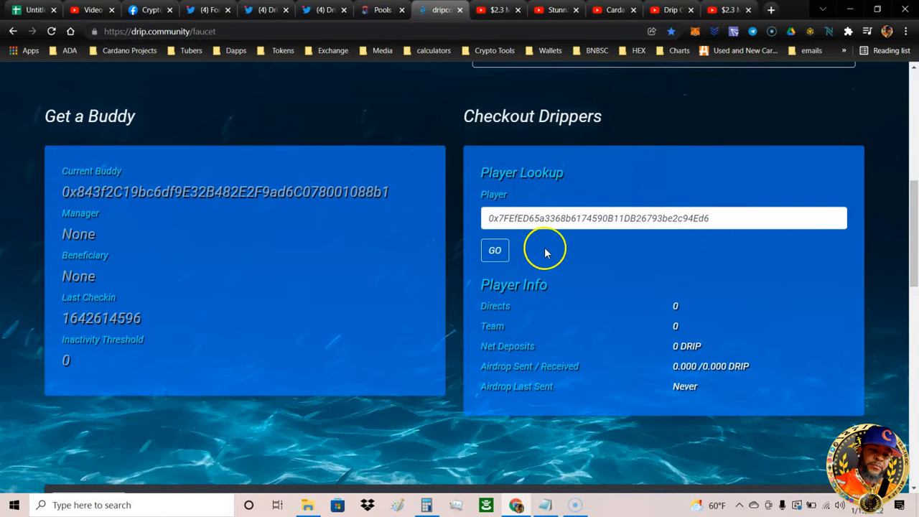
left_click(494, 250)
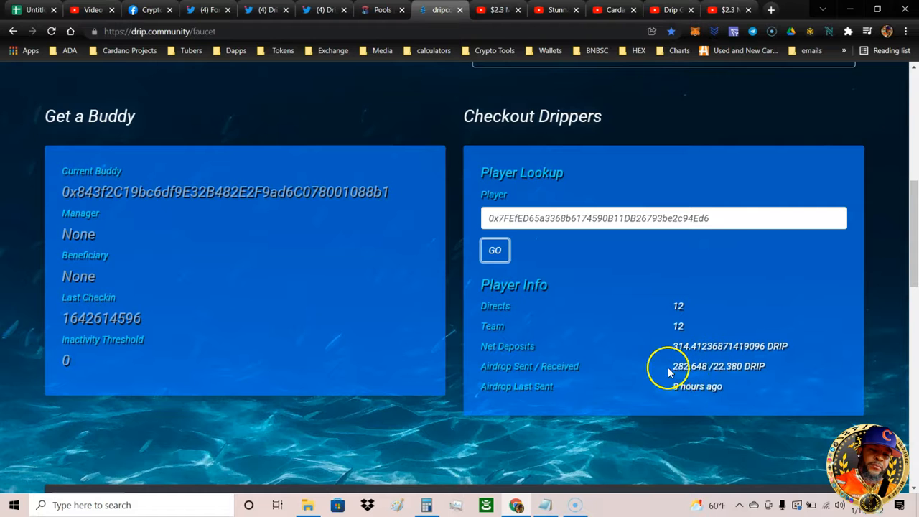
mouse_move(664, 370)
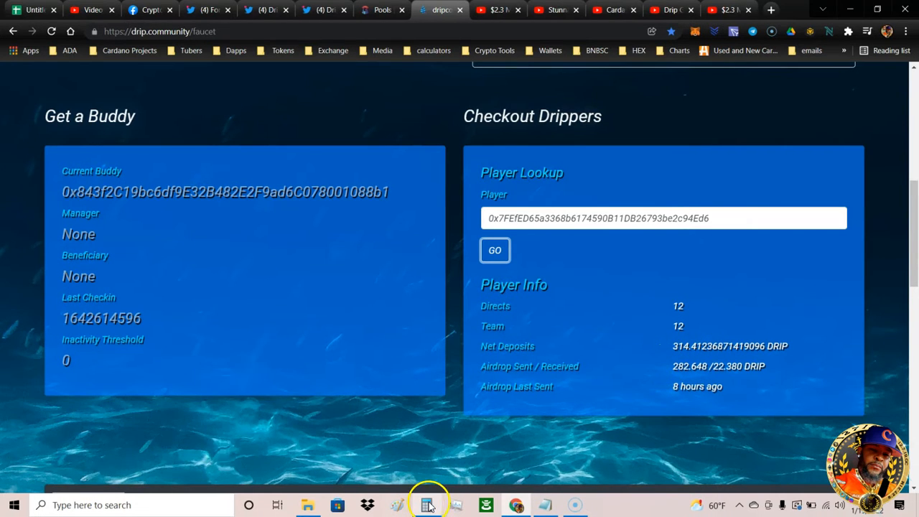
Clear Windows Calculator, enter 282 × 65, and return to the Forex_Shark Twitter tab
left_click(426, 505)
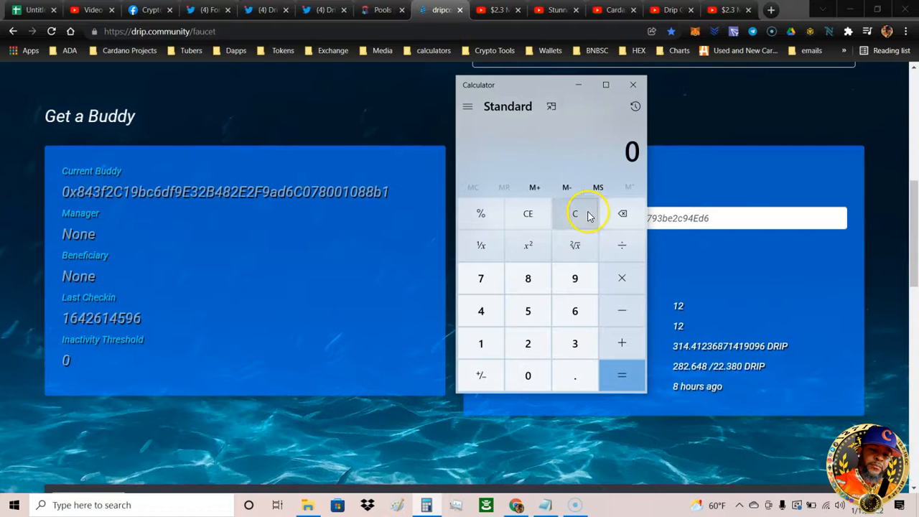
left_click(527, 278)
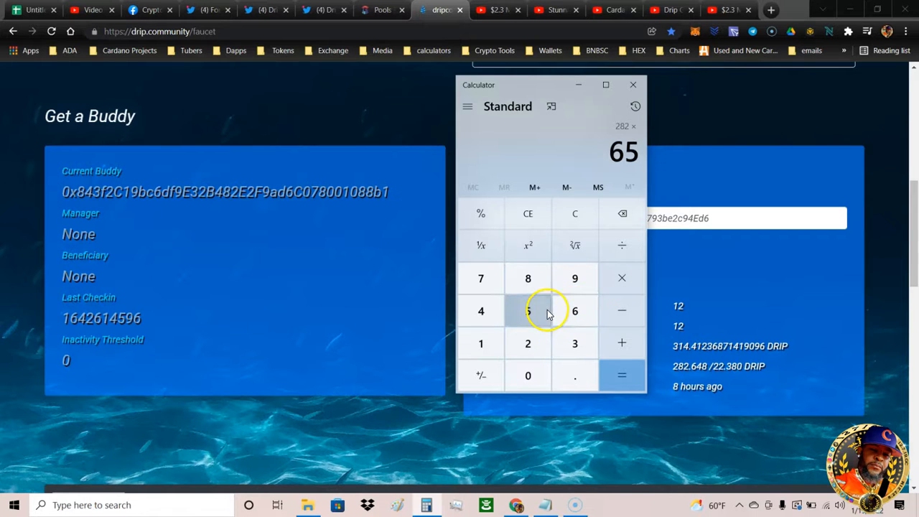
left_click(622, 374)
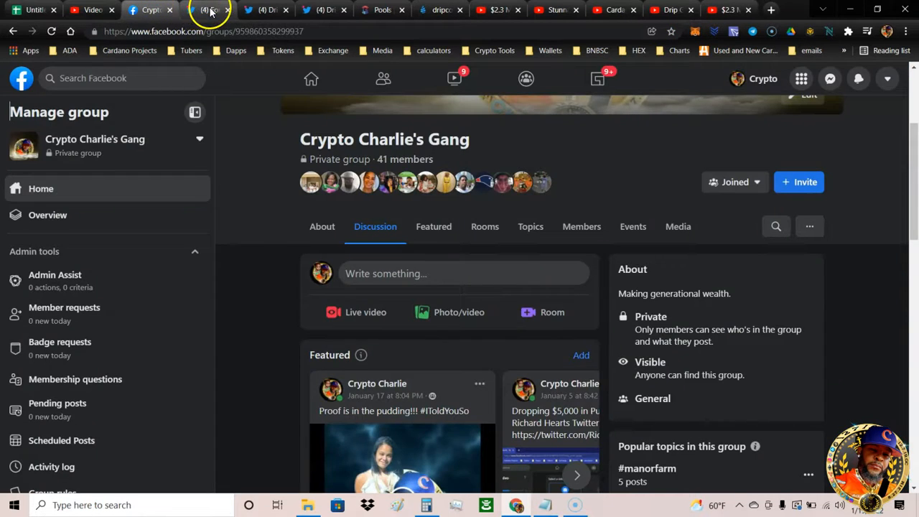
left_click(209, 9)
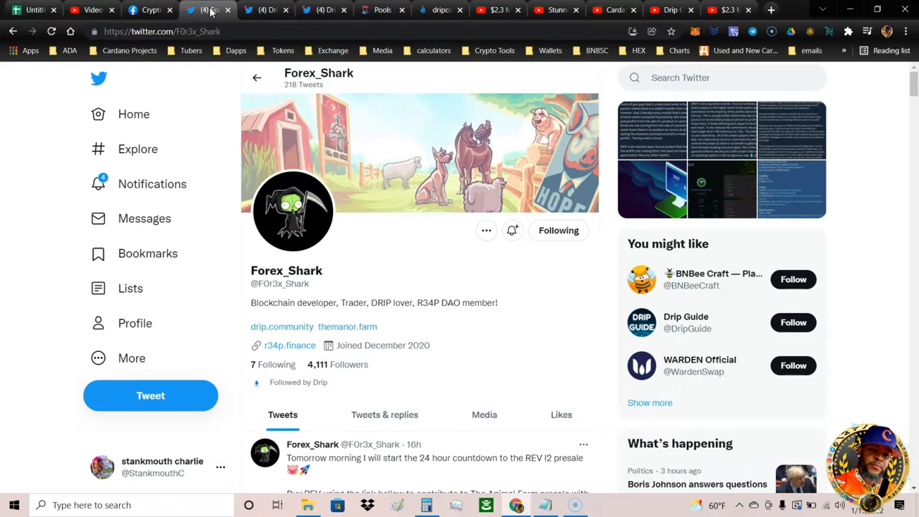